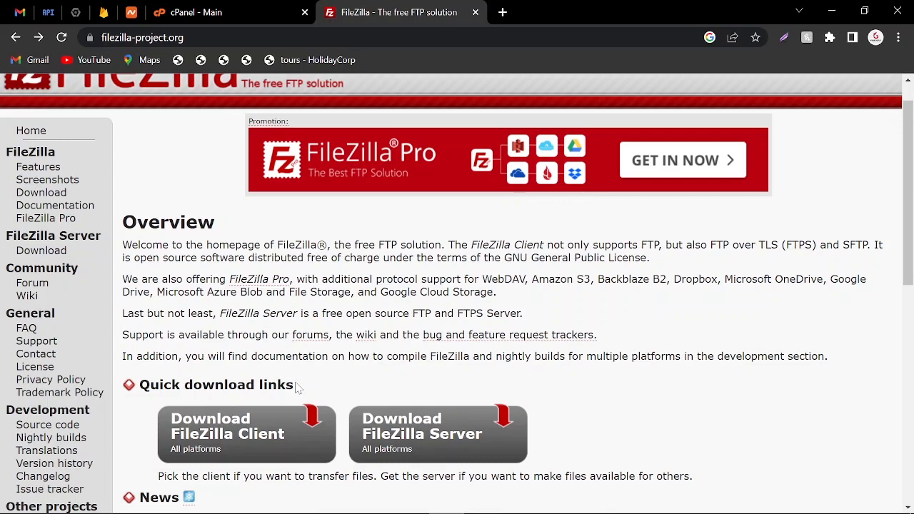
Return to the cPanel dashboard and locate the FTP Accounts tool under Files.
scroll("down", 3)
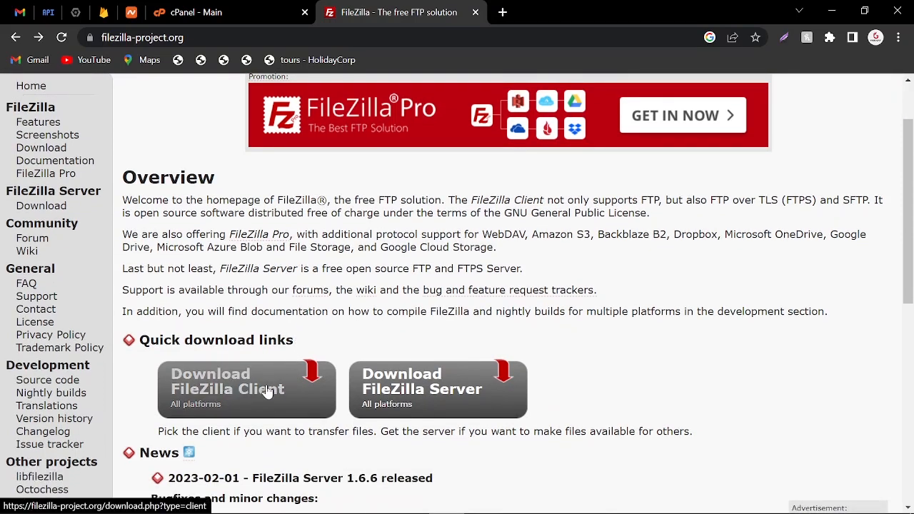
mouse_move(269, 402)
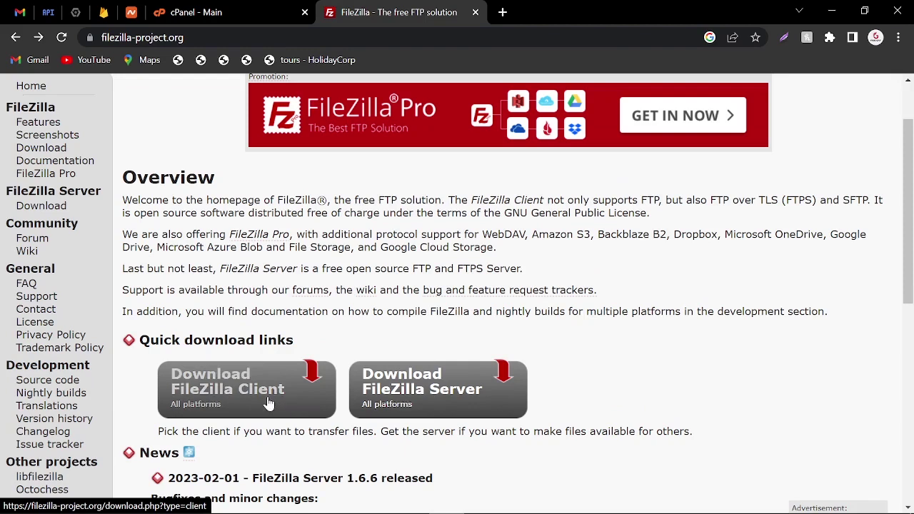
scroll("up", 3)
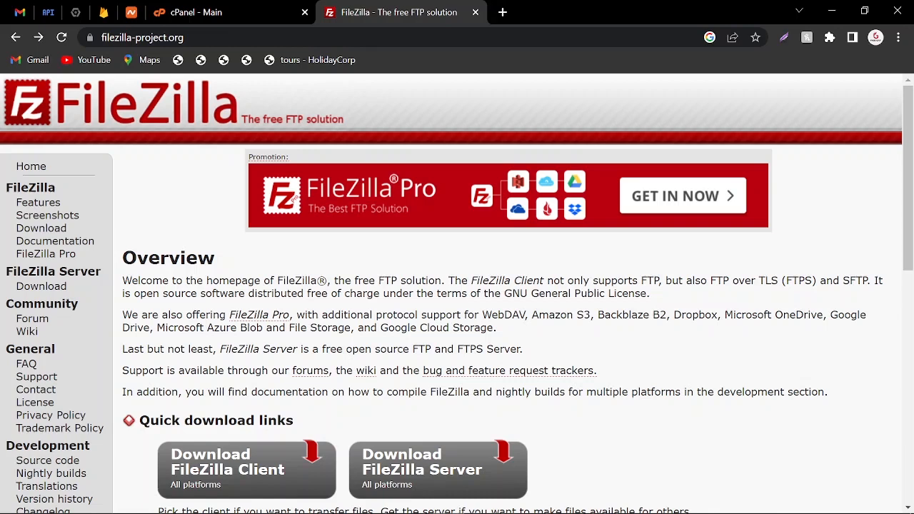
left_click(197, 12)
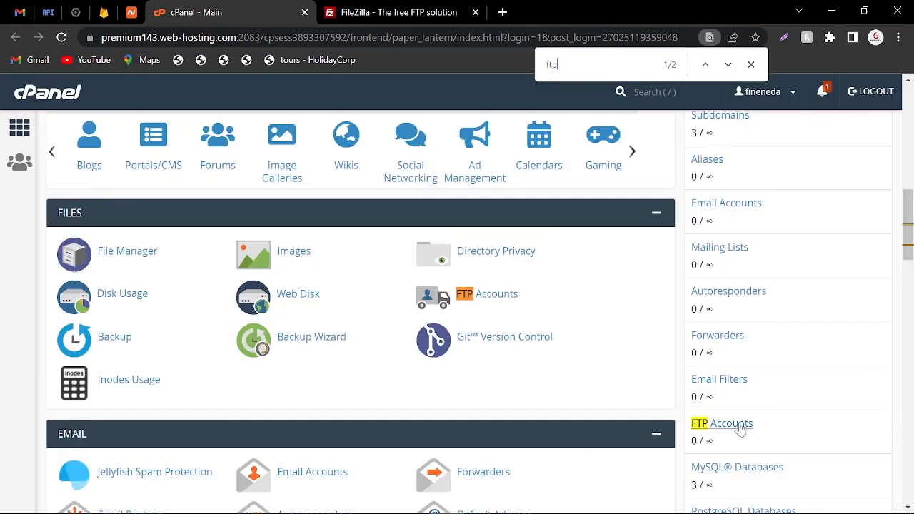
mouse_move(487, 294)
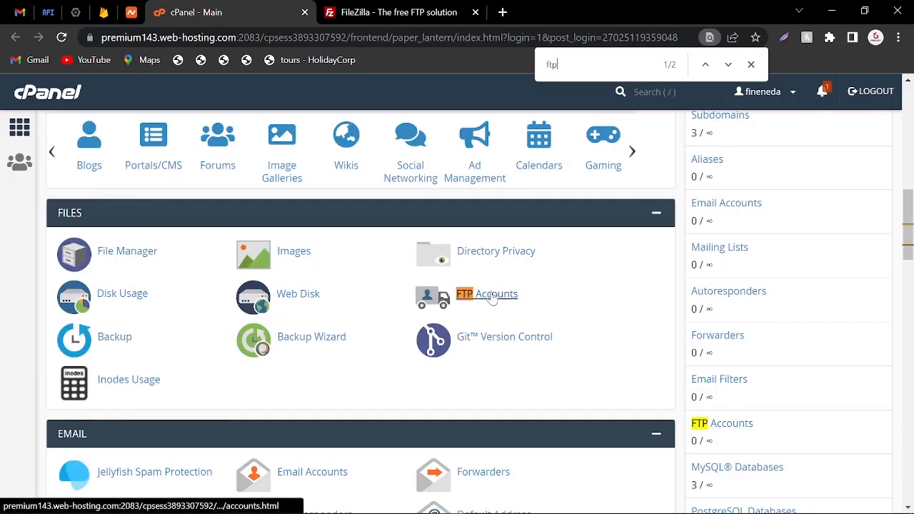
left_click(485, 294)
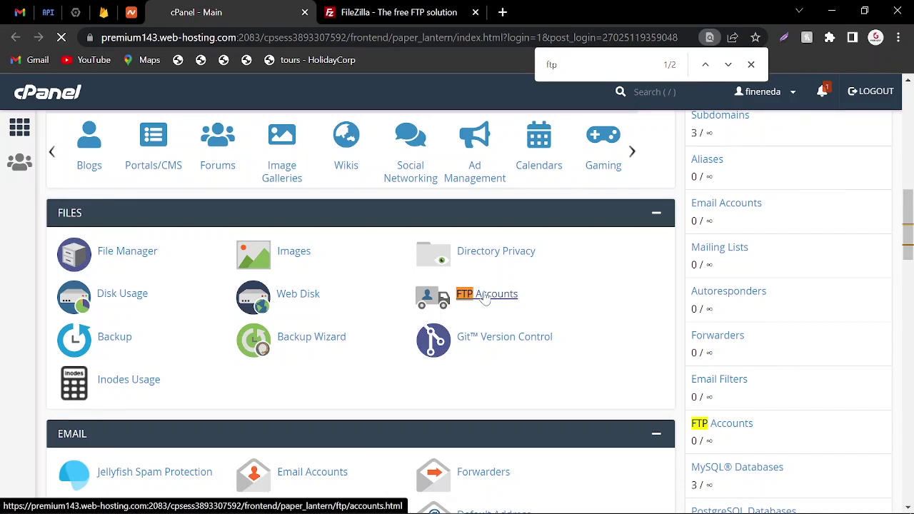
Enter login 'test' for the new FTP account, with a strong password and unlimited quota.
left_click(494, 294)
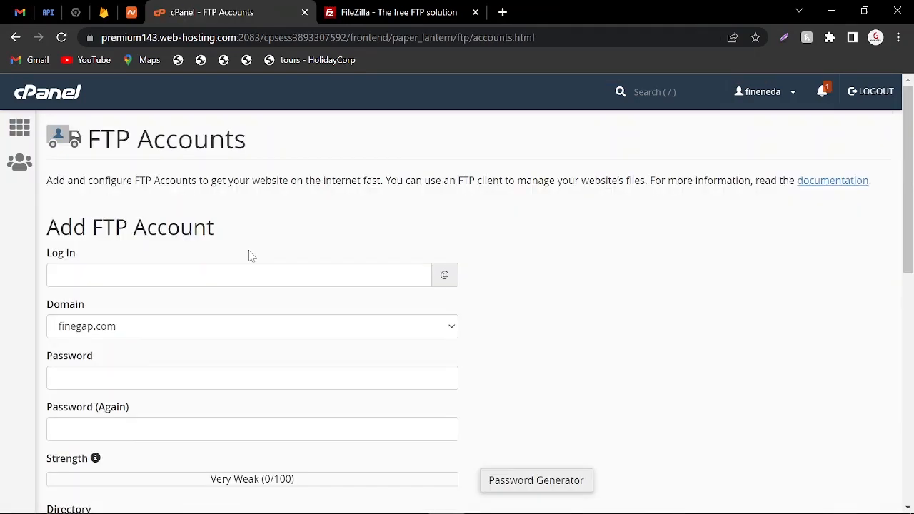
mouse_move(165, 269)
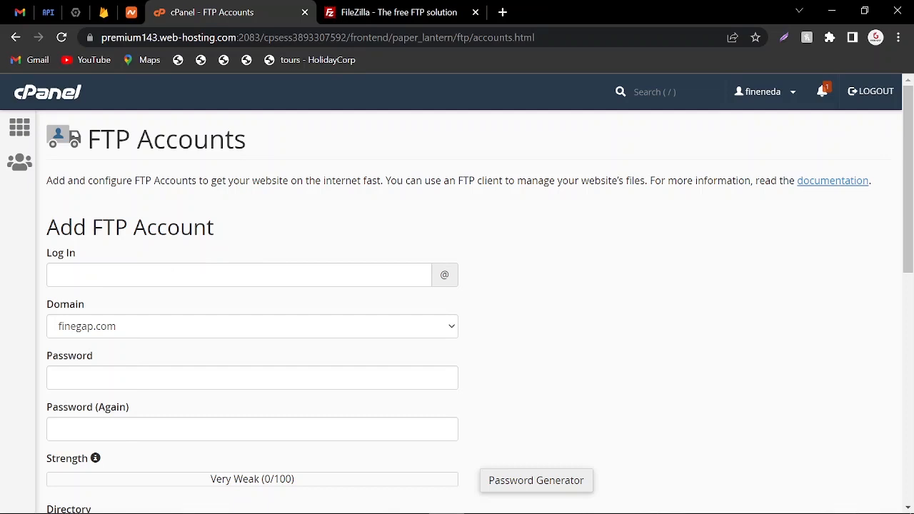
type("test")
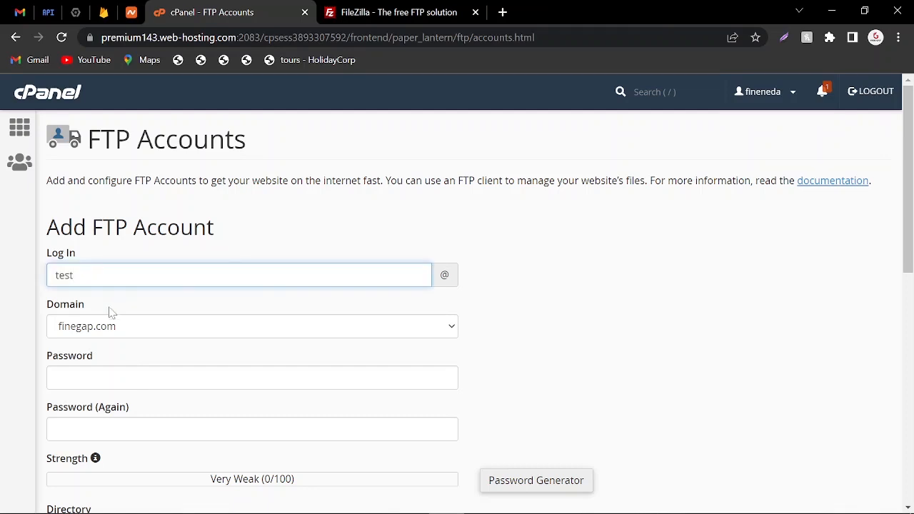
mouse_move(92, 312)
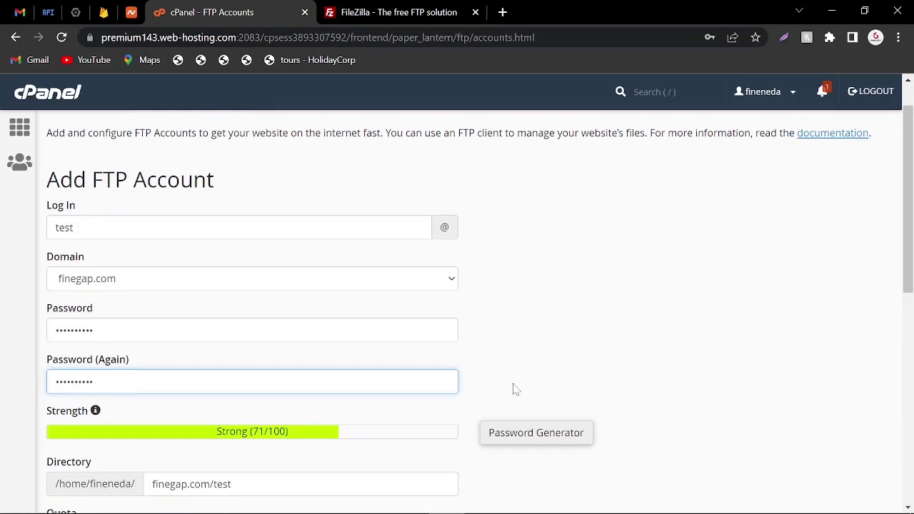
scroll("down", 3)
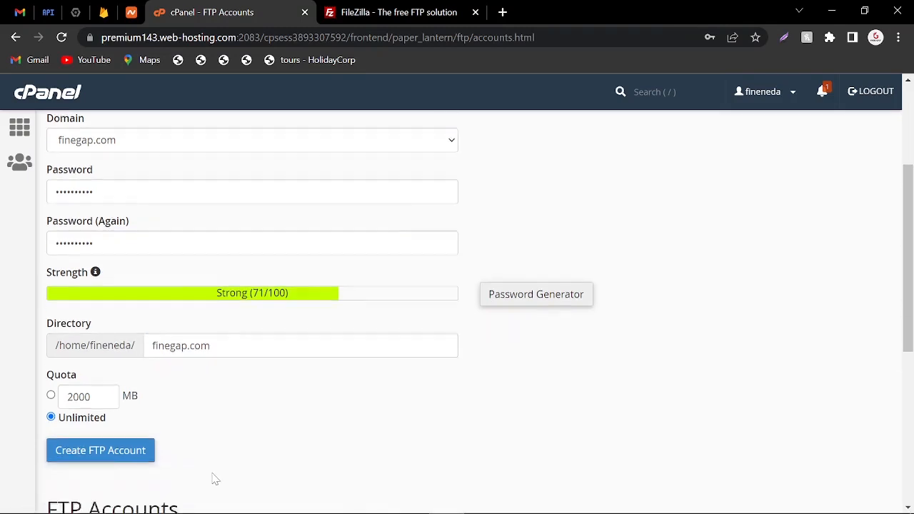
scroll("down", 3)
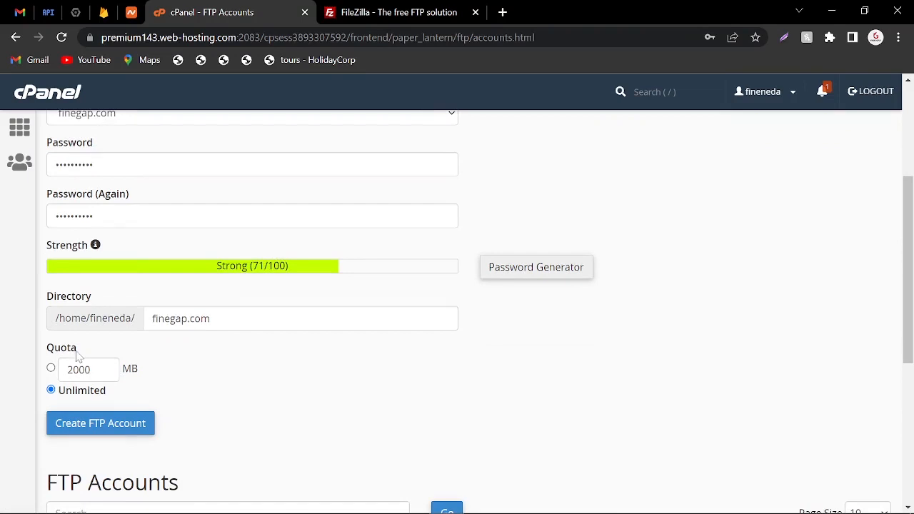
mouse_move(85, 416)
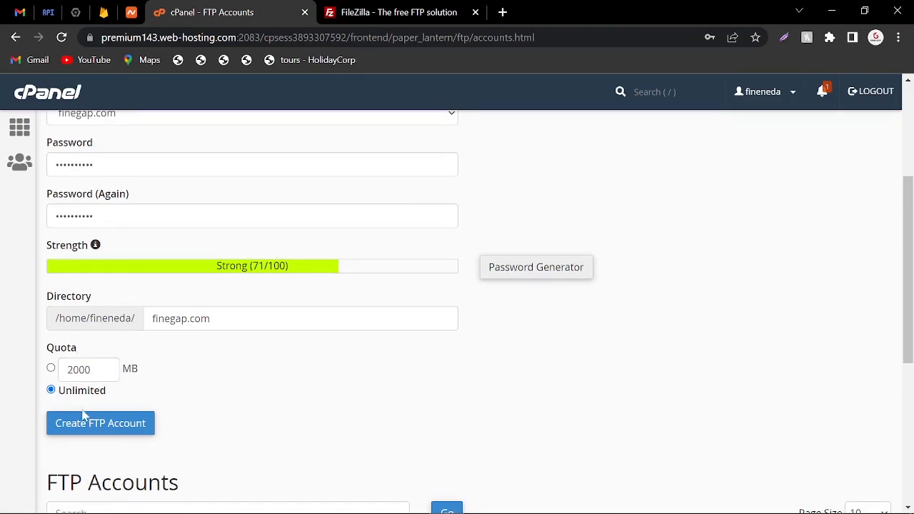
left_click(100, 423)
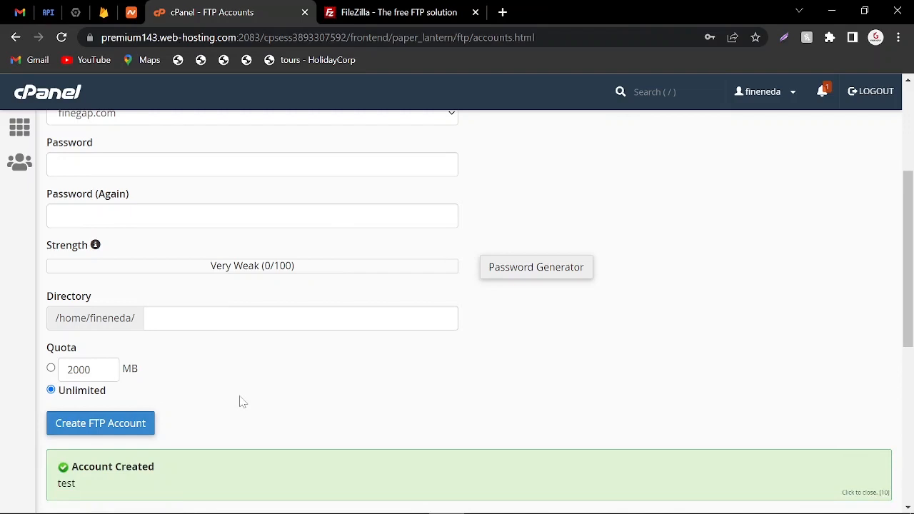
scroll("down", 3)
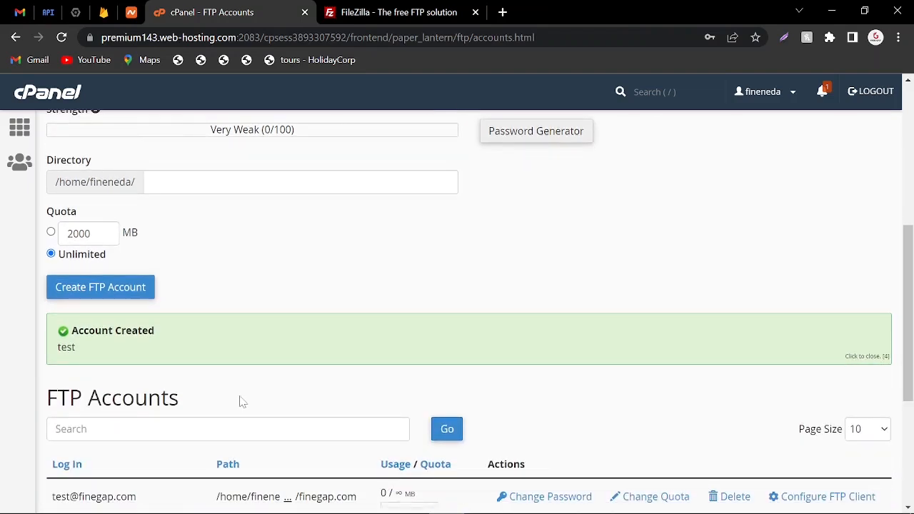
scroll("down", 3)
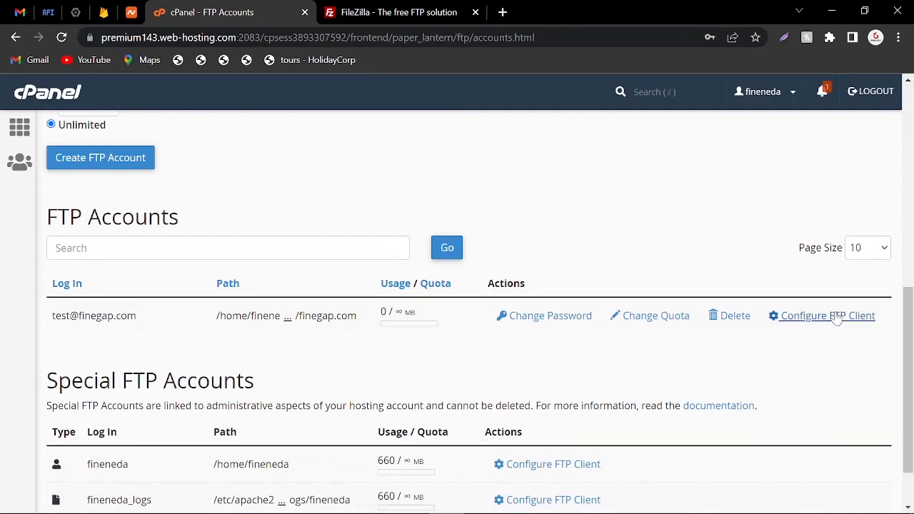
left_click(828, 316)
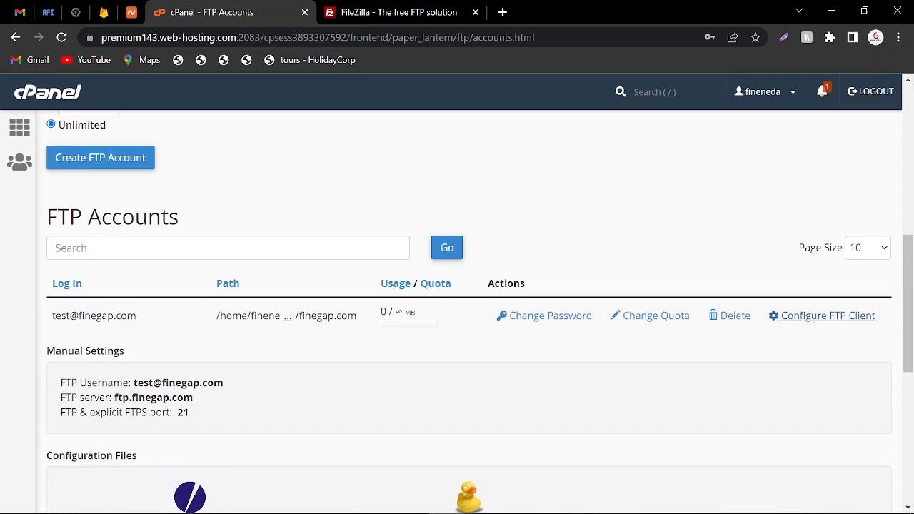
mouse_move(200, 402)
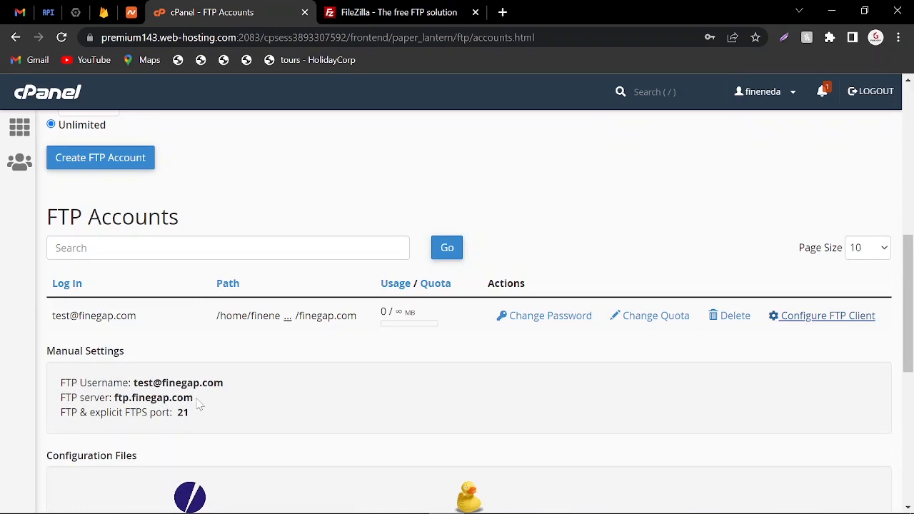
Launch FileZilla and bring up the Site Manager with the saved sites list.
double_click(153, 397)
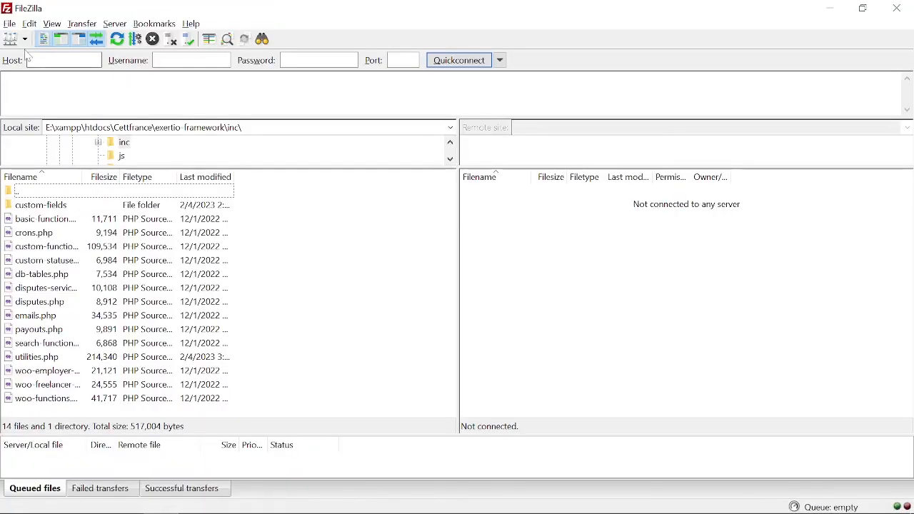
mouse_move(10, 39)
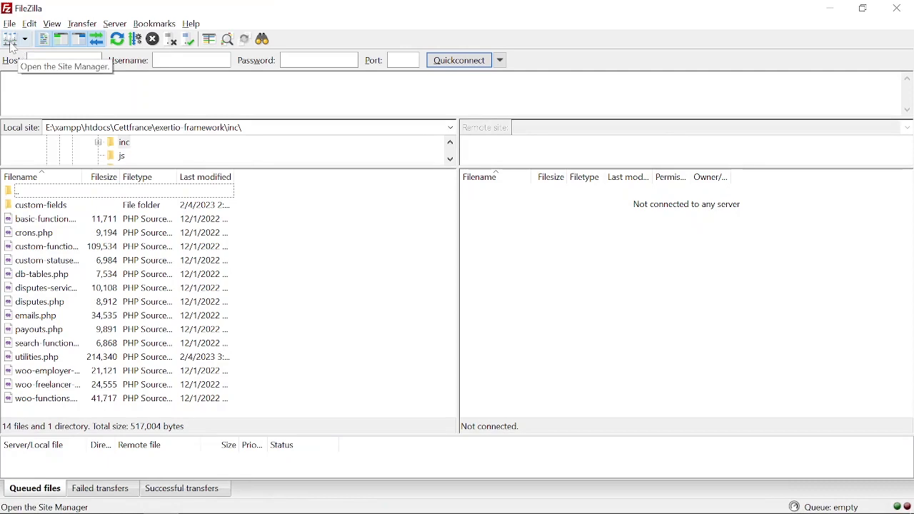
left_click(12, 39)
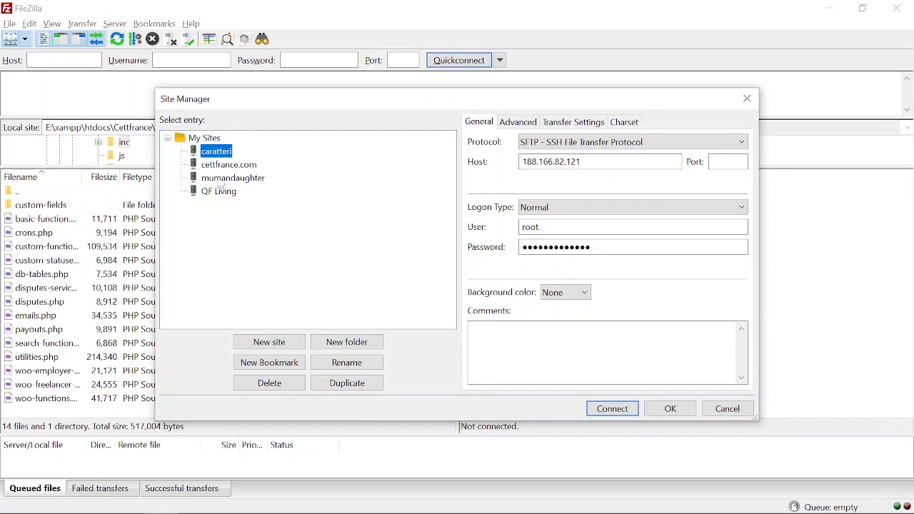
Add a new site 'Fineg' using plain FTP protocol on port 21.
left_click(269, 341)
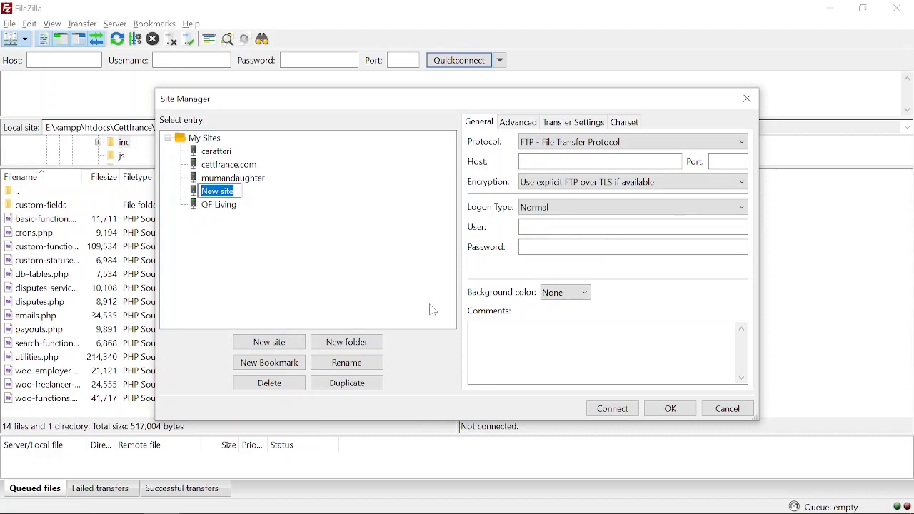
type("Finegap")
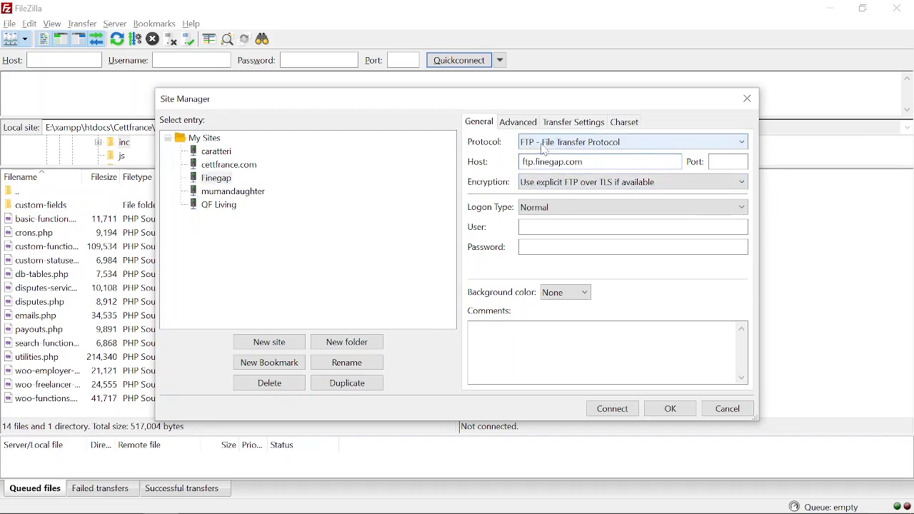
left_click(741, 141)
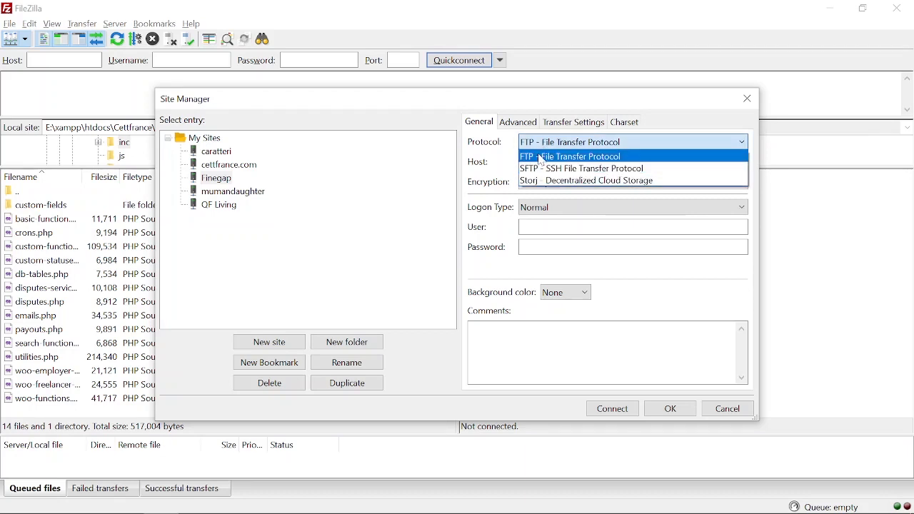
left_click(570, 156)
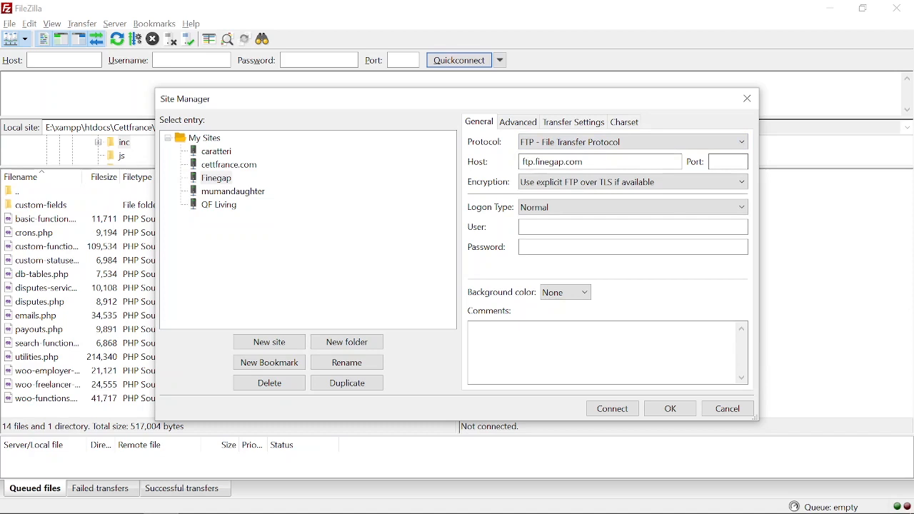
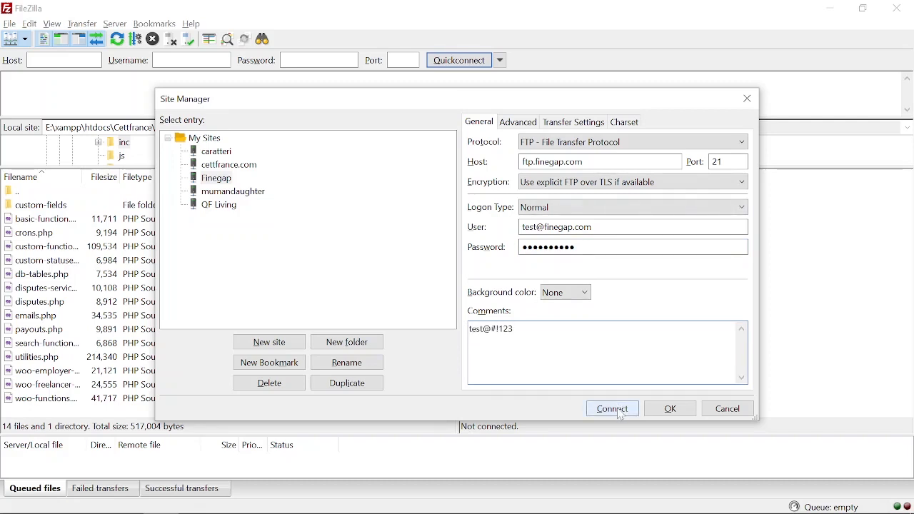
mouse_move(345, 341)
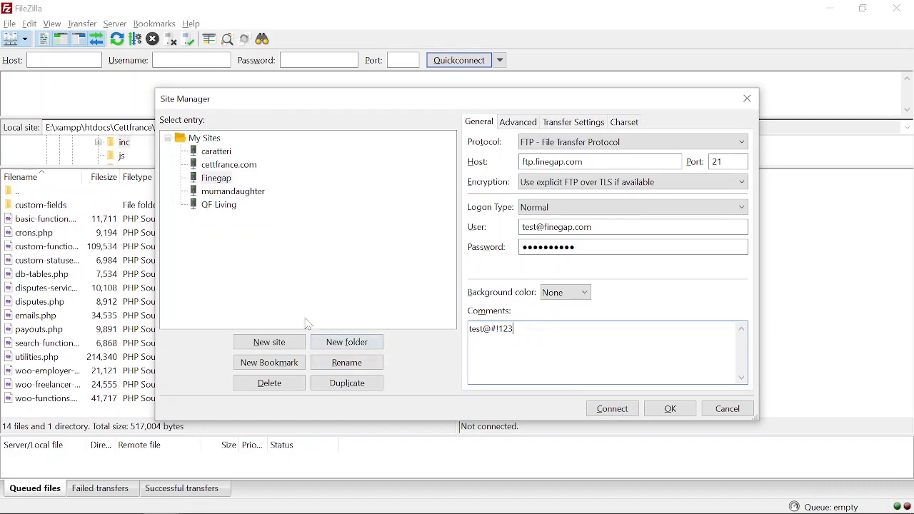
left_click(345, 363)
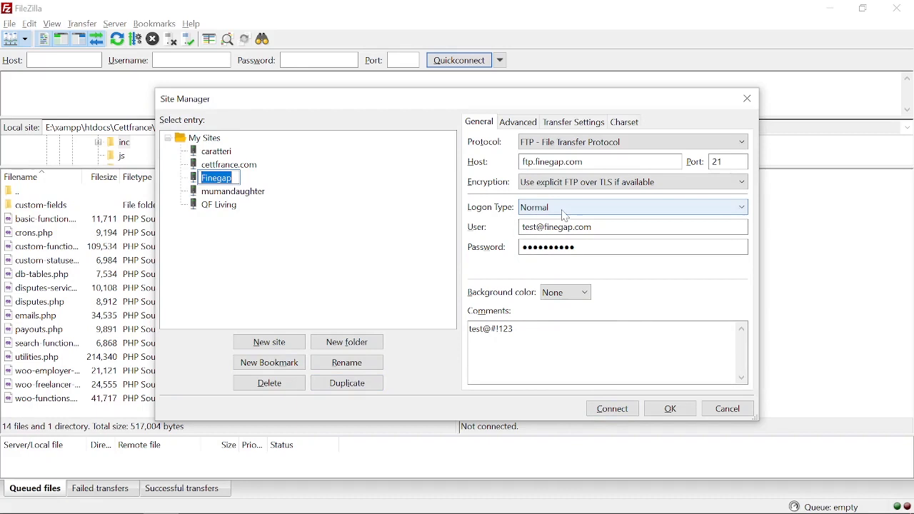
Keep Normal logon type and default encryption, then connect to the Finegap server.
left_click(739, 207)
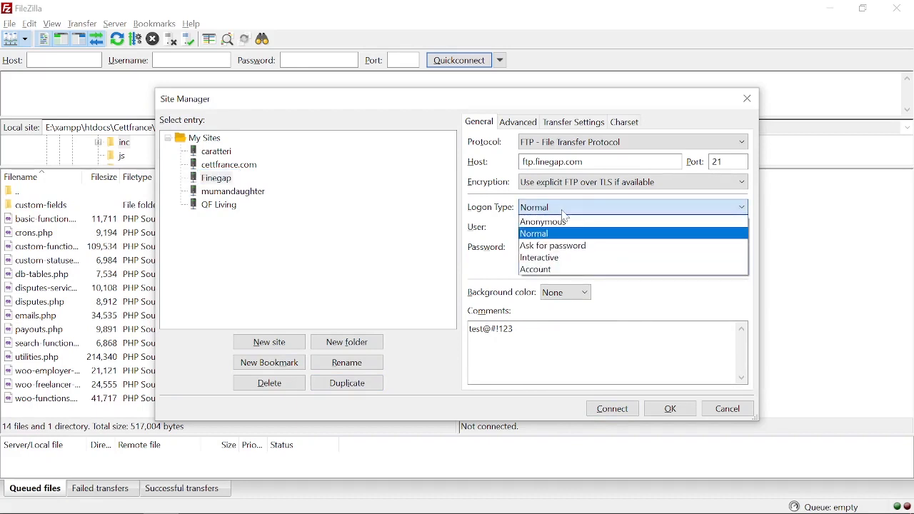
left_click(534, 233)
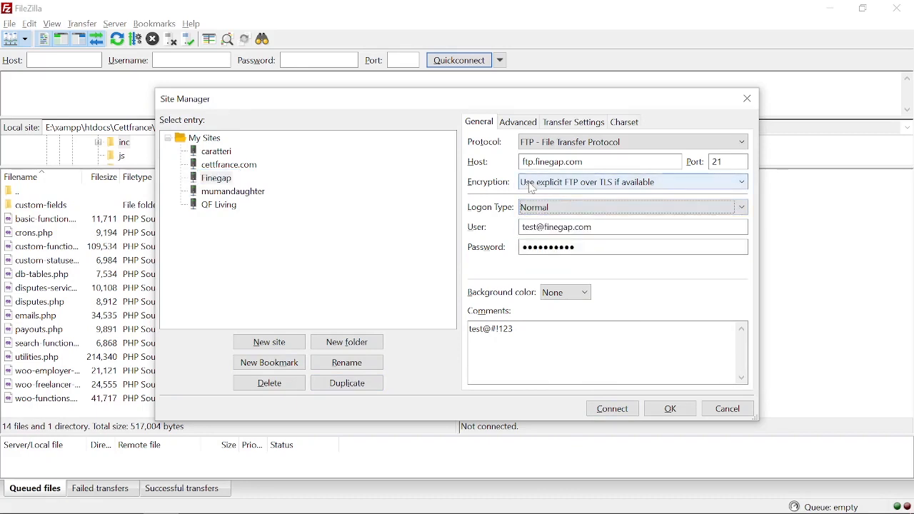
left_click(740, 181)
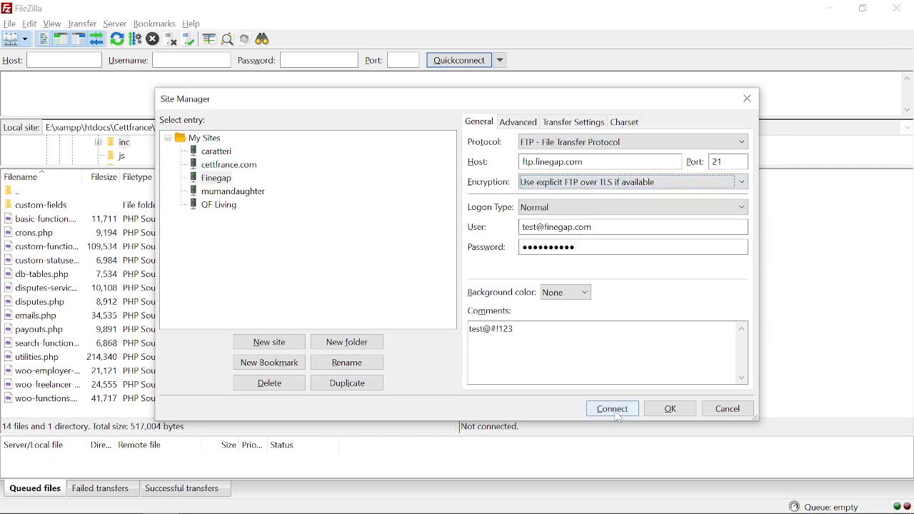
left_click(611, 409)
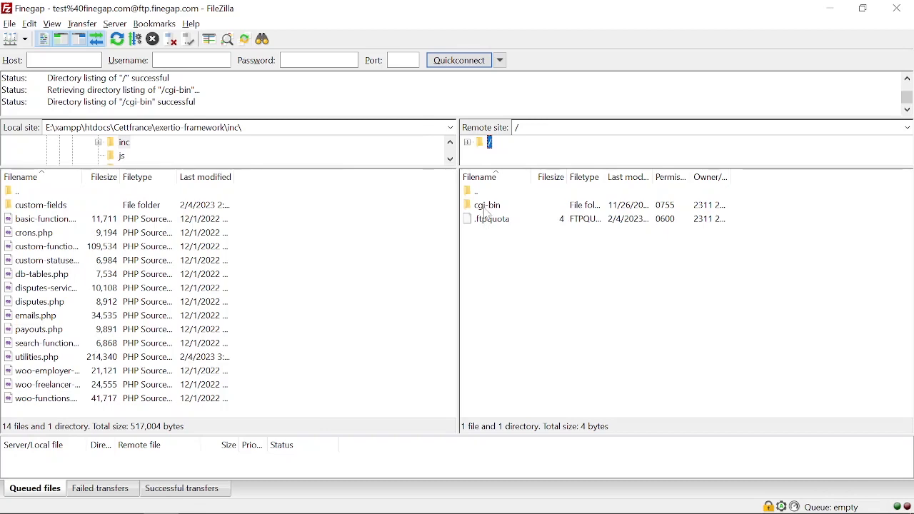
Download the remote cgi-bin folder into the local inc folder.
left_click(488, 206)
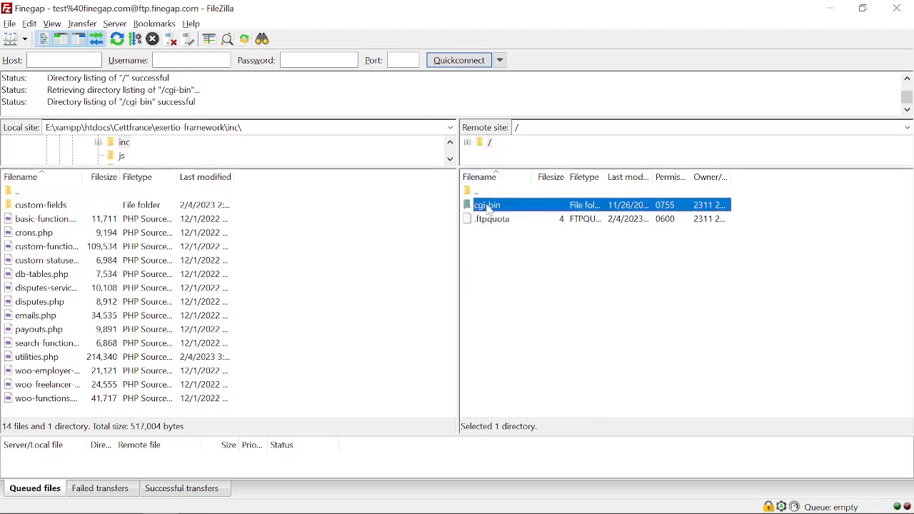
right_click(488, 206)
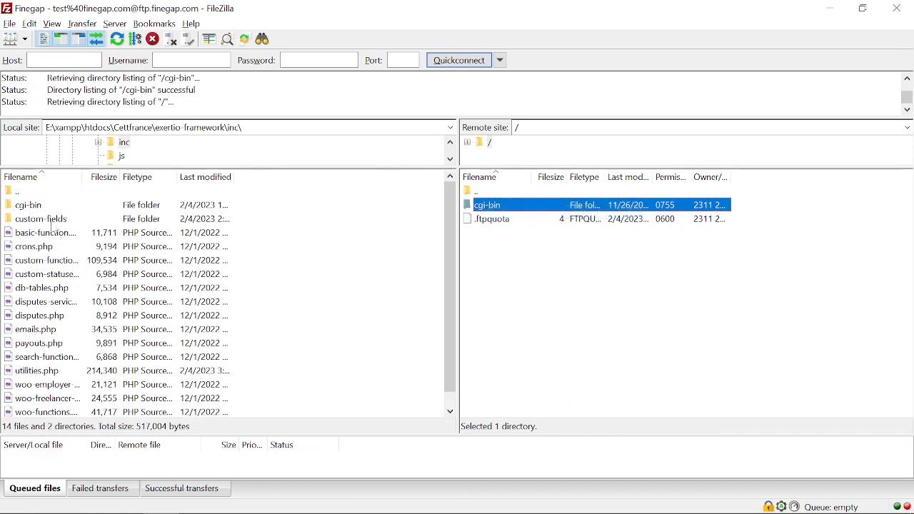
Set the remote cgi-bin folder's permissions to 777 and apply them.
double_click(488, 205)
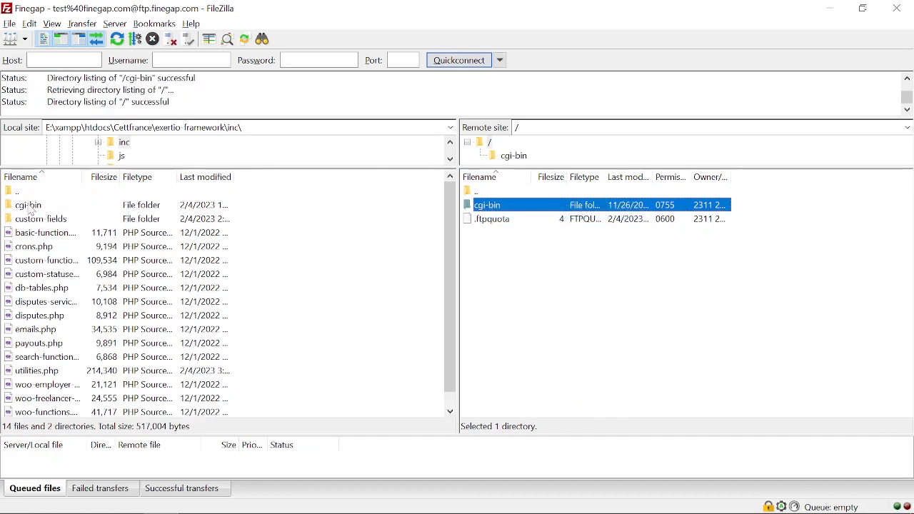
right_click(488, 206)
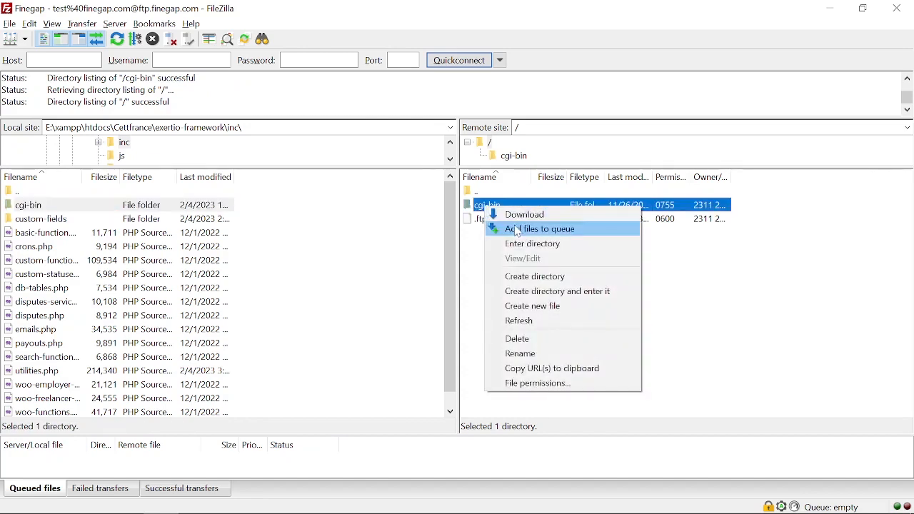
mouse_move(534, 277)
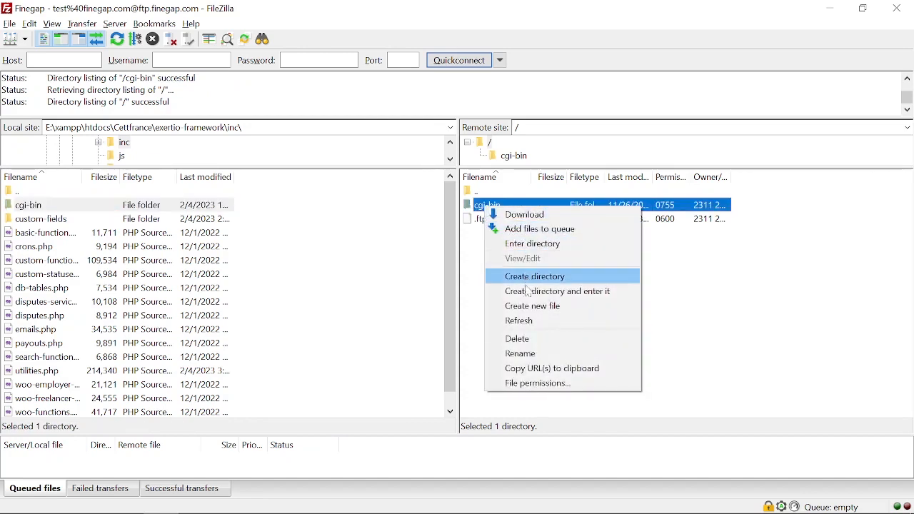
mouse_move(525, 338)
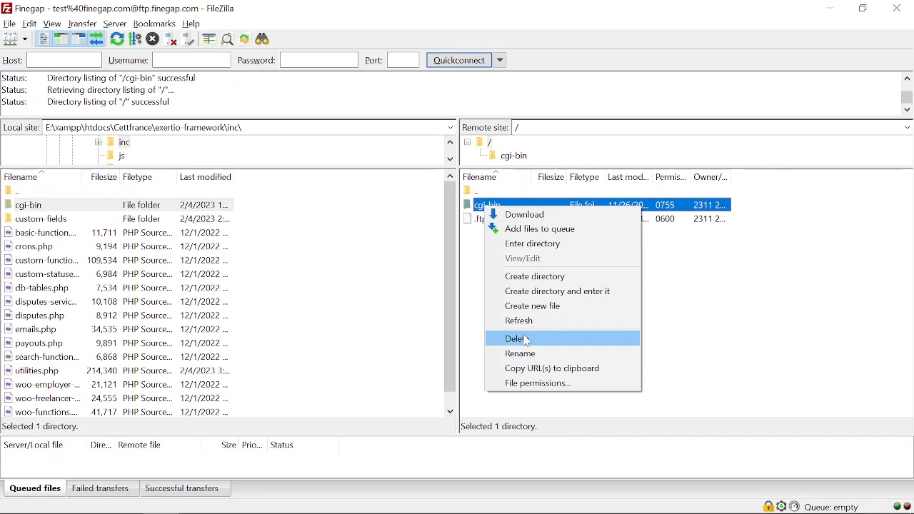
mouse_move(551, 368)
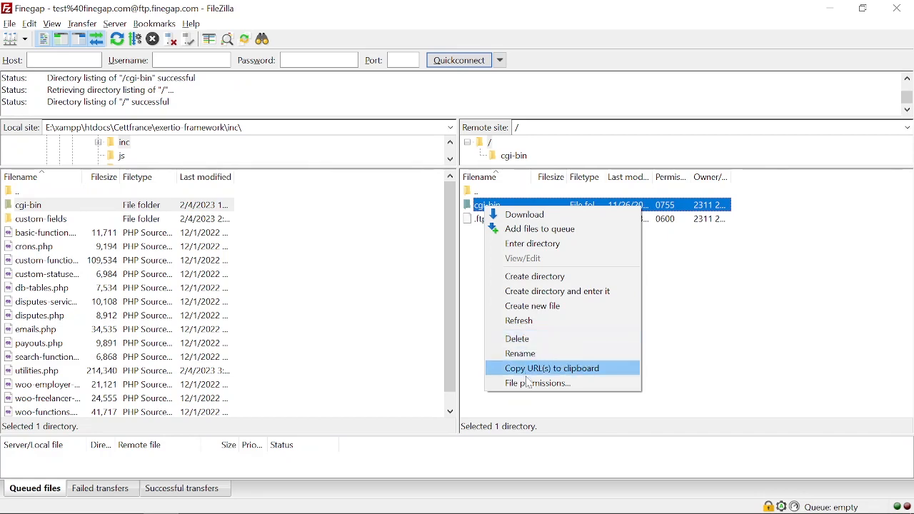
left_click(537, 382)
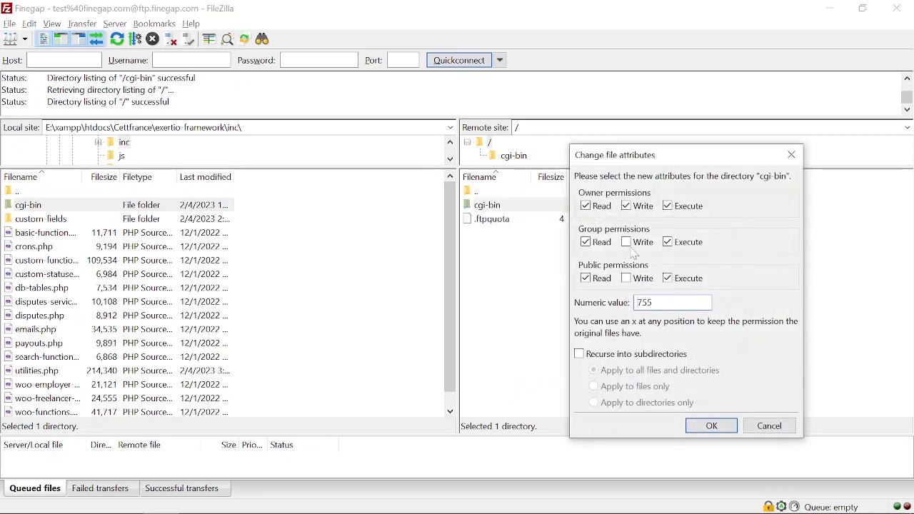
left_click(625, 241)
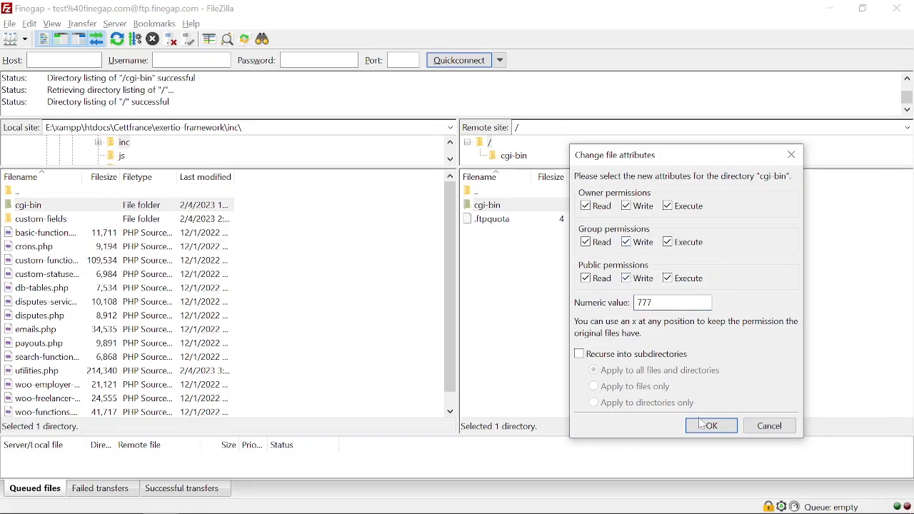
left_click(709, 426)
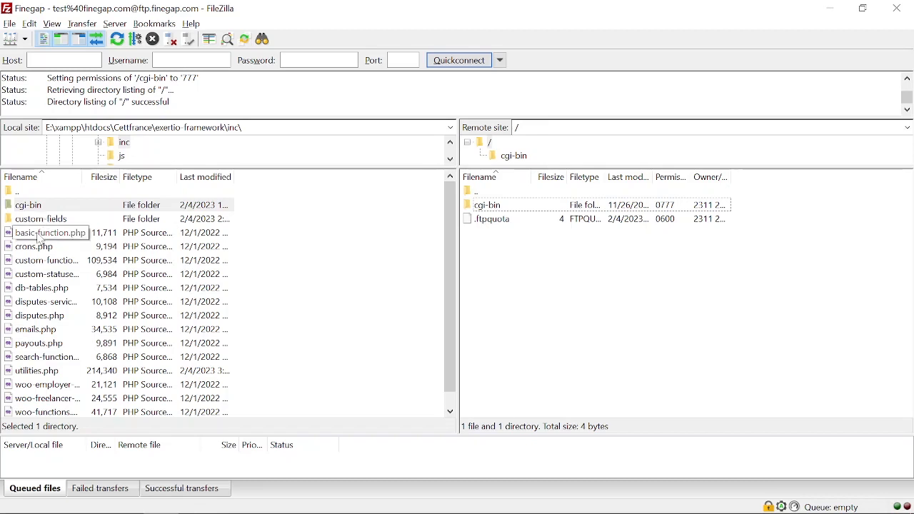
Upload basic-functions.php to the server root and confirm it appears there.
right_click(50, 231)
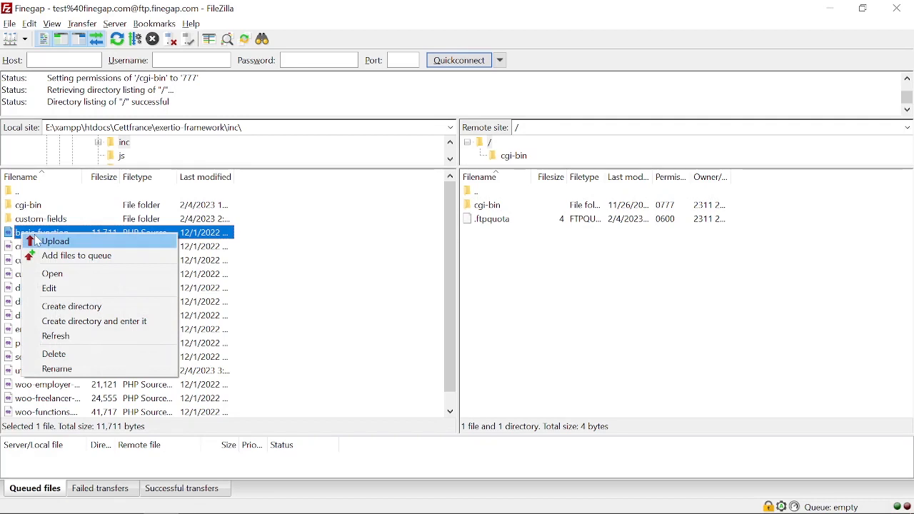
left_click(55, 240)
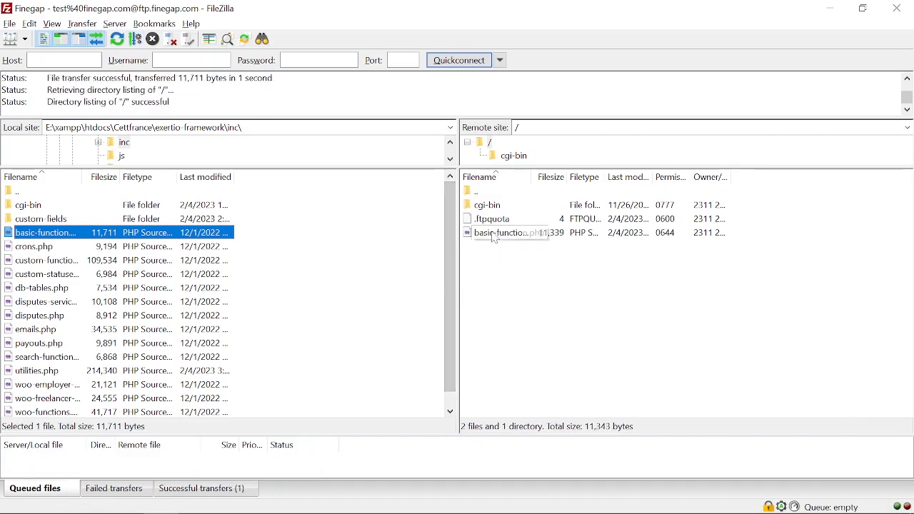
left_click(508, 232)
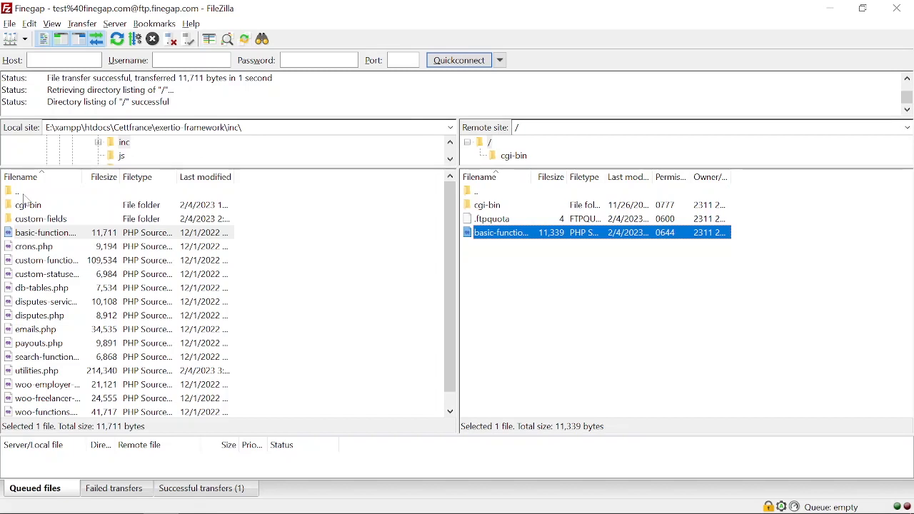
Go up to the local exertio-framework folder listing functions.php and index.php.
double_click(16, 192)
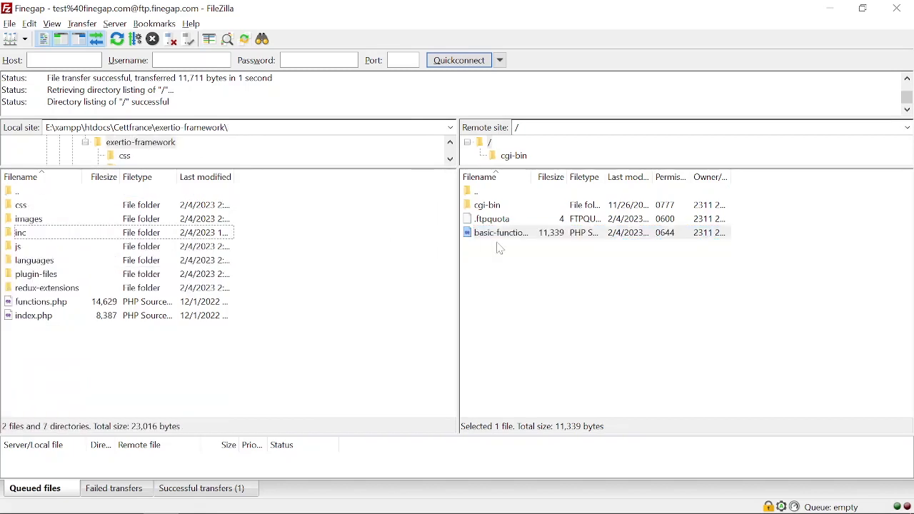
mouse_move(540, 239)
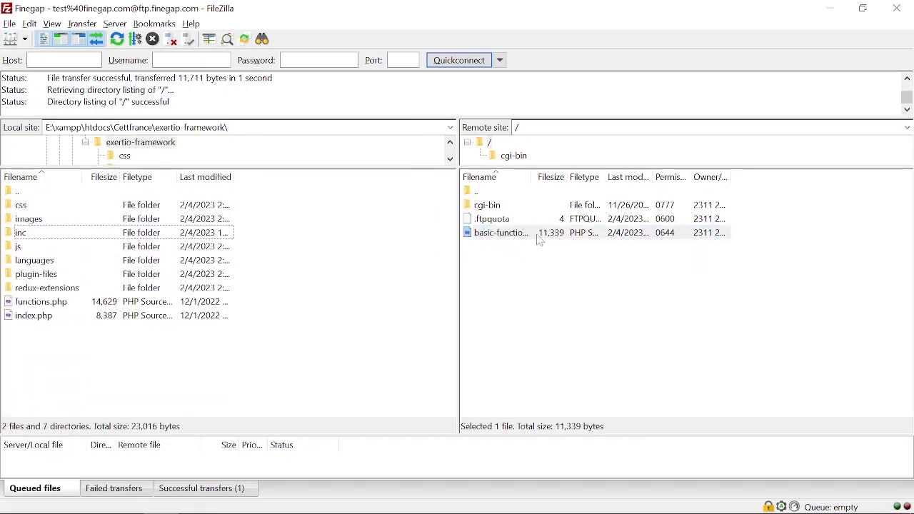
mouse_move(562, 326)
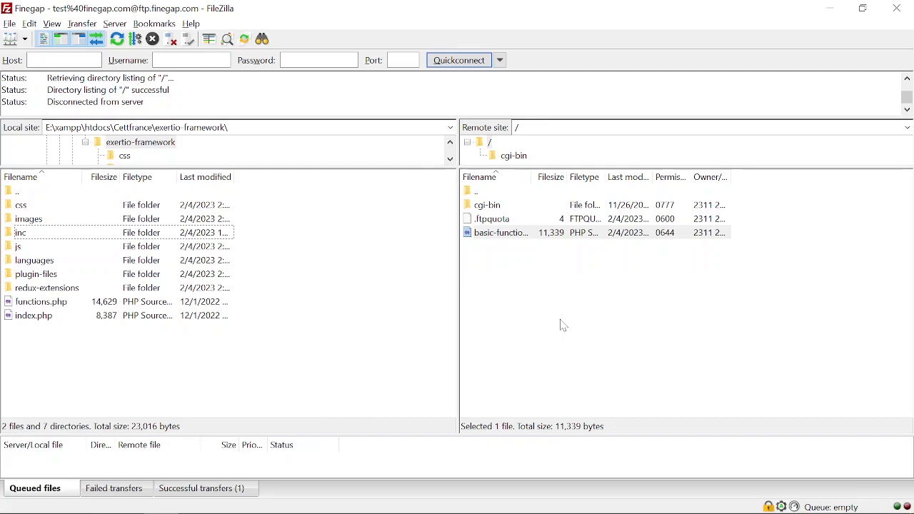
mouse_move(382, 274)
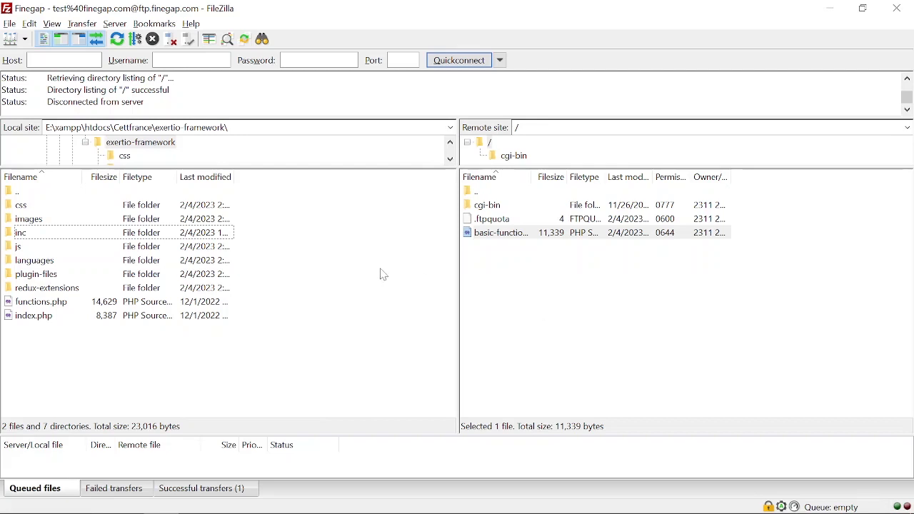